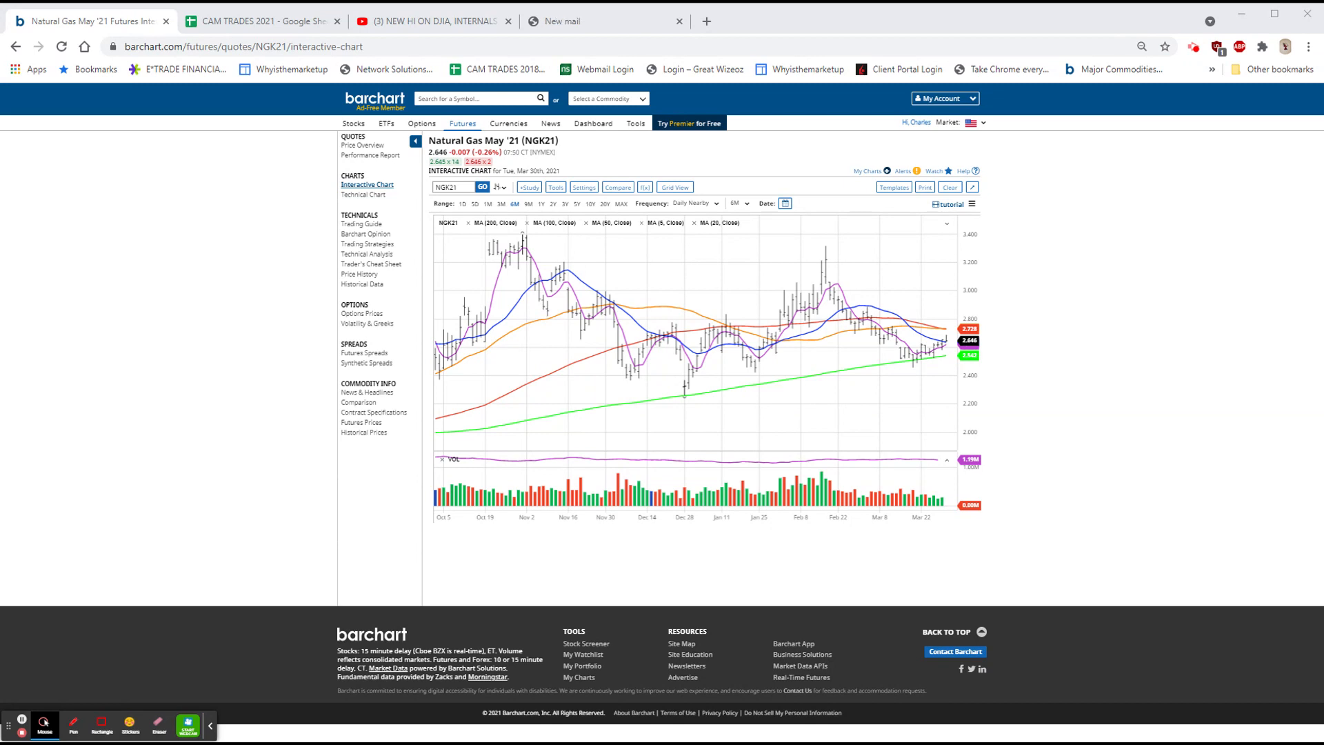
Step: Return to Commodities Overview and open Gold (Apr '21) Interactive Chart from its Links menu
{"action": "left_click", "coordinate": [591, 21]}
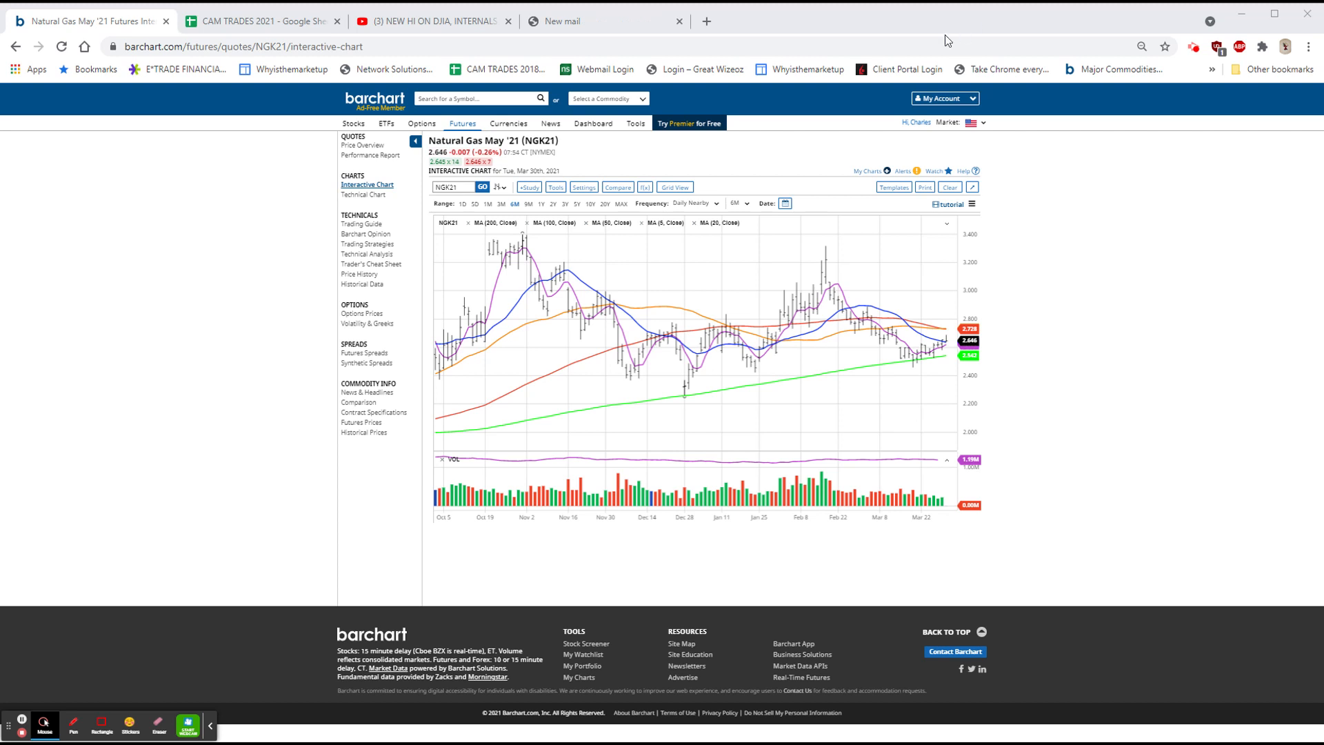
{"action": "mouse_move", "coordinate": [971, 41]}
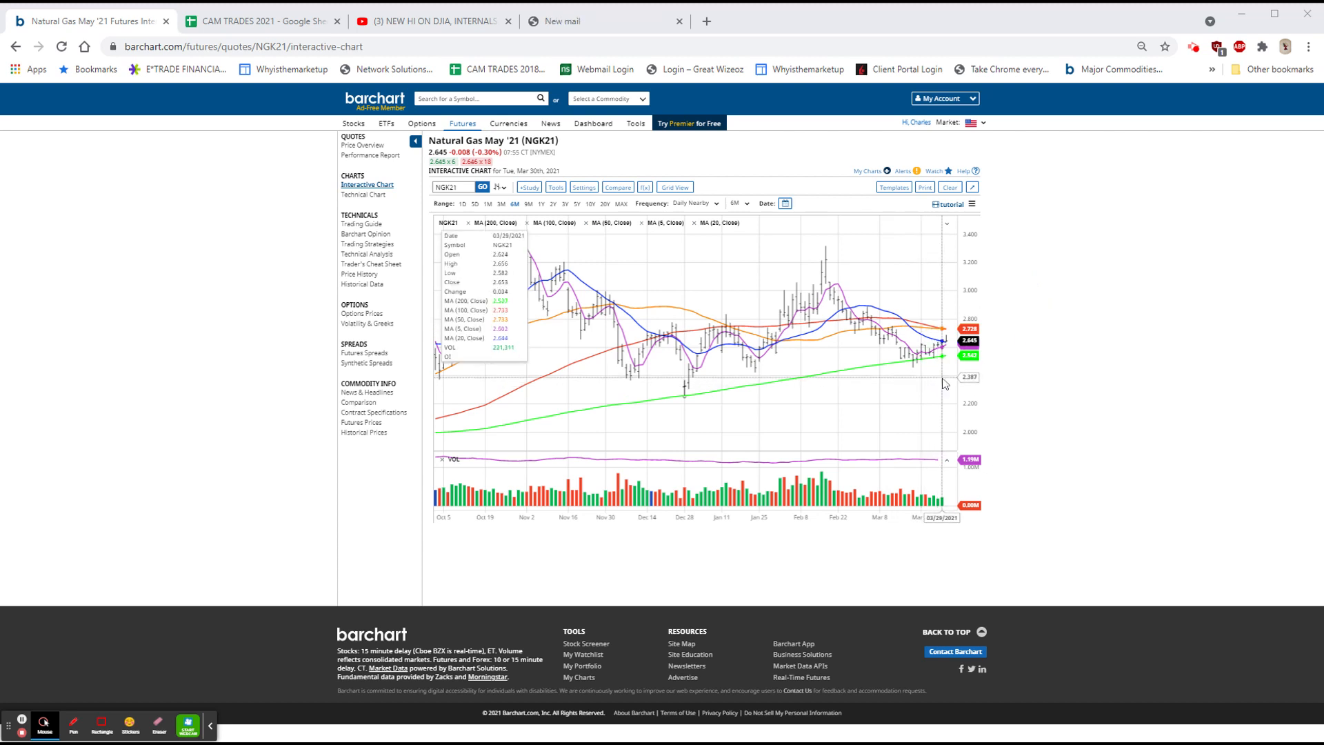
{"action": "mouse_move", "coordinate": [946, 380]}
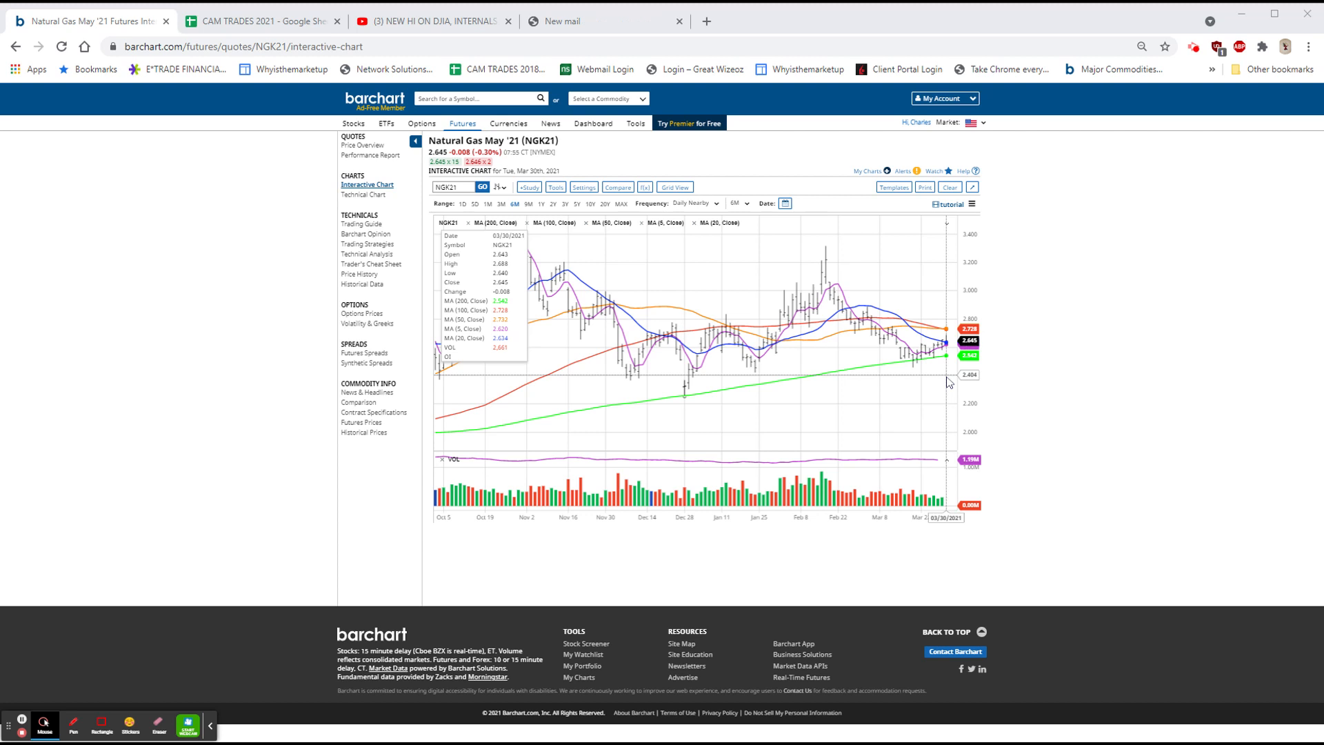
{"action": "left_click", "coordinate": [604, 21]}
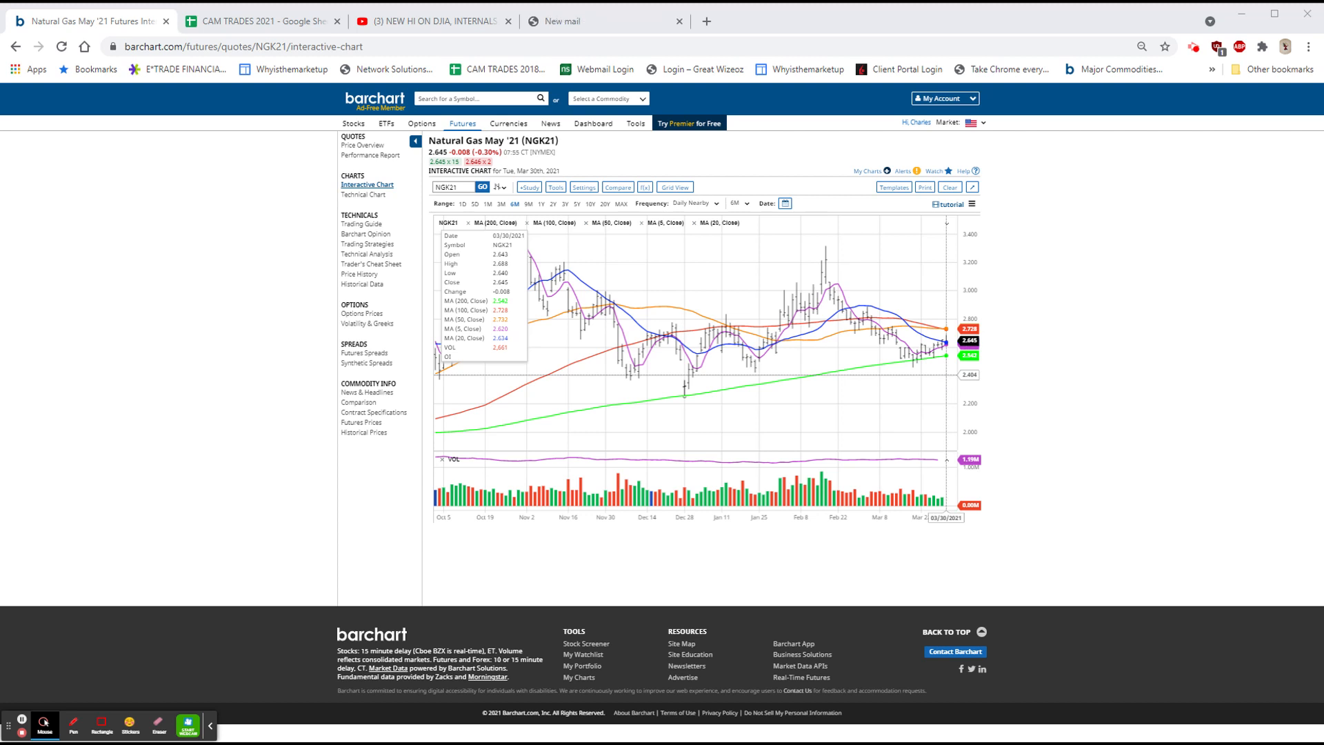
{"action": "mouse_move", "coordinate": [1186, 260]}
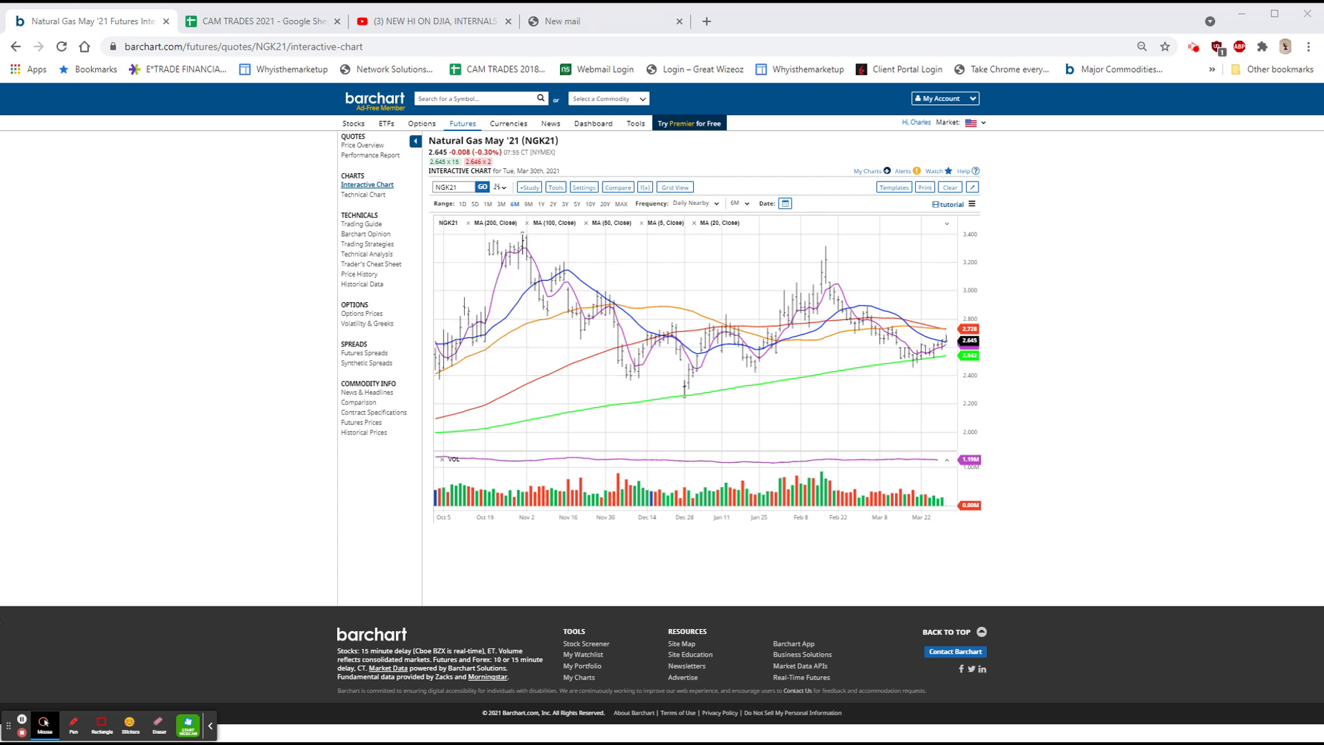
{"action": "left_click", "coordinate": [15, 47]}
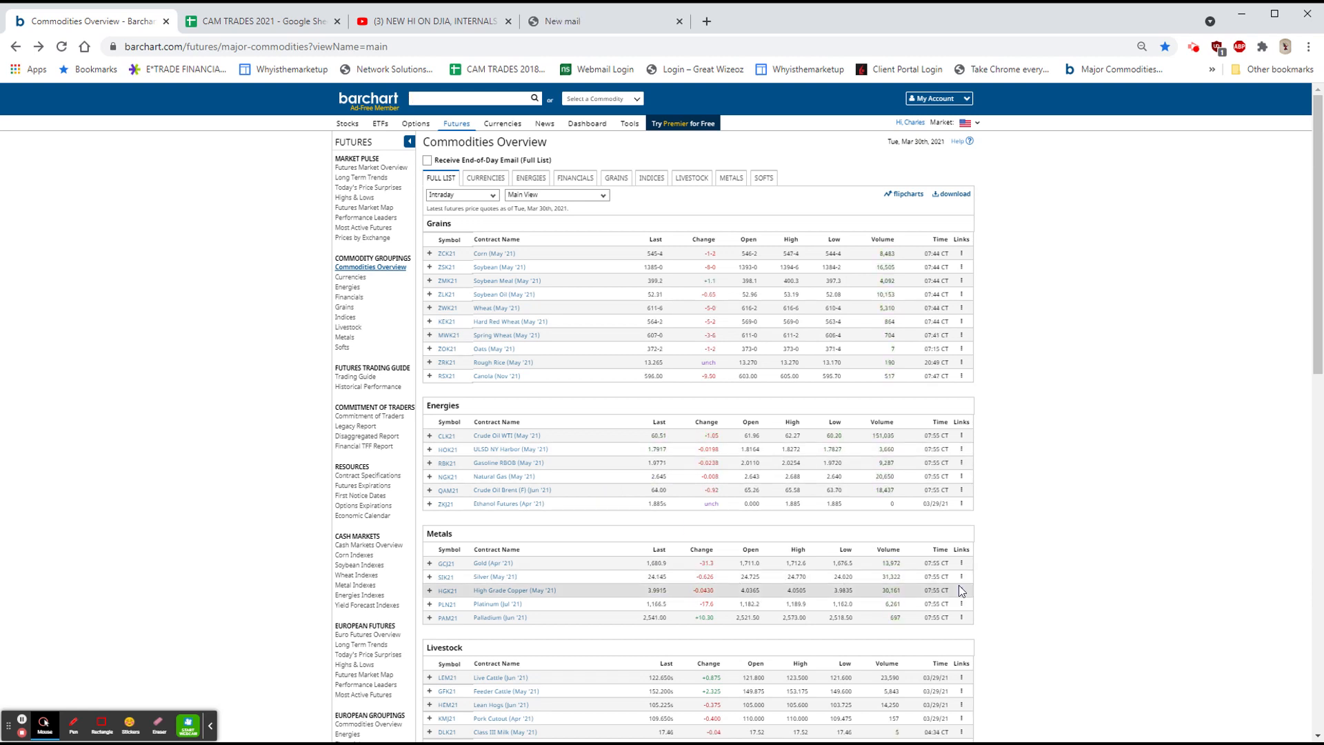
{"action": "left_click", "coordinate": [960, 563]}
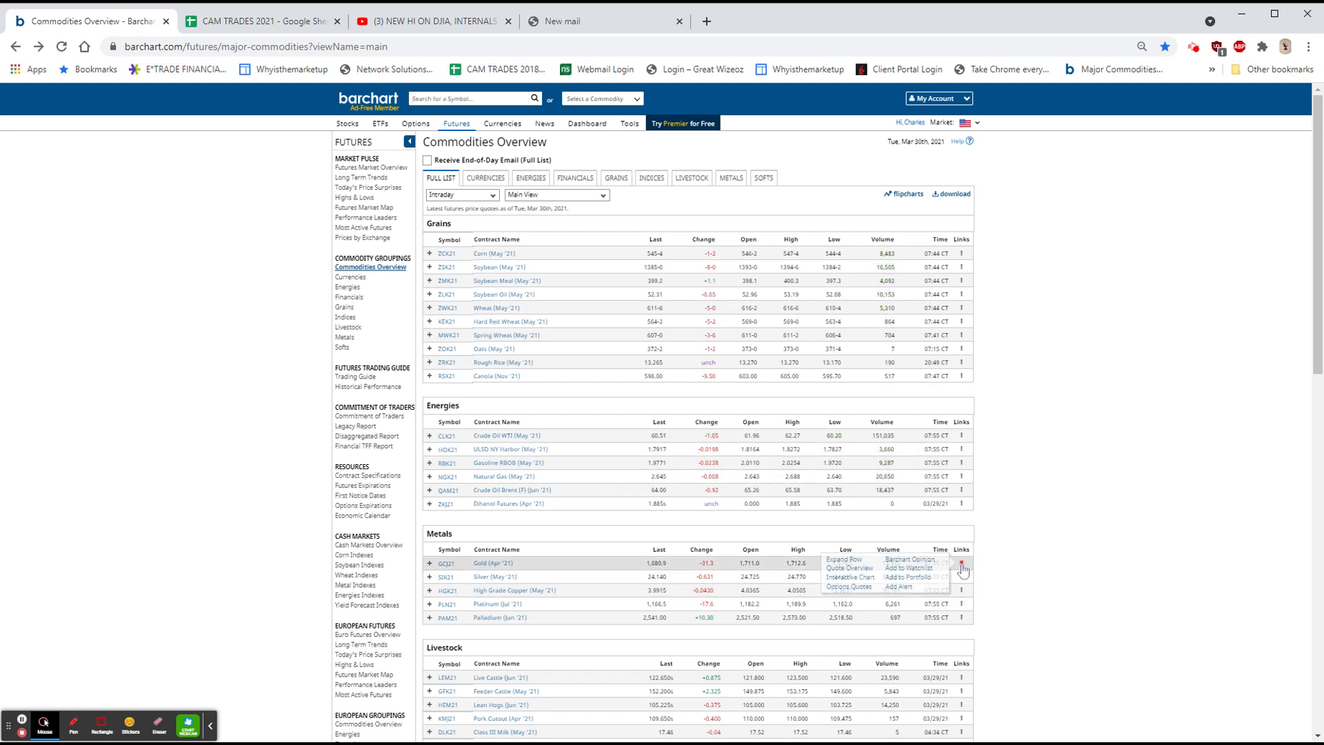
{"action": "left_click", "coordinate": [848, 577]}
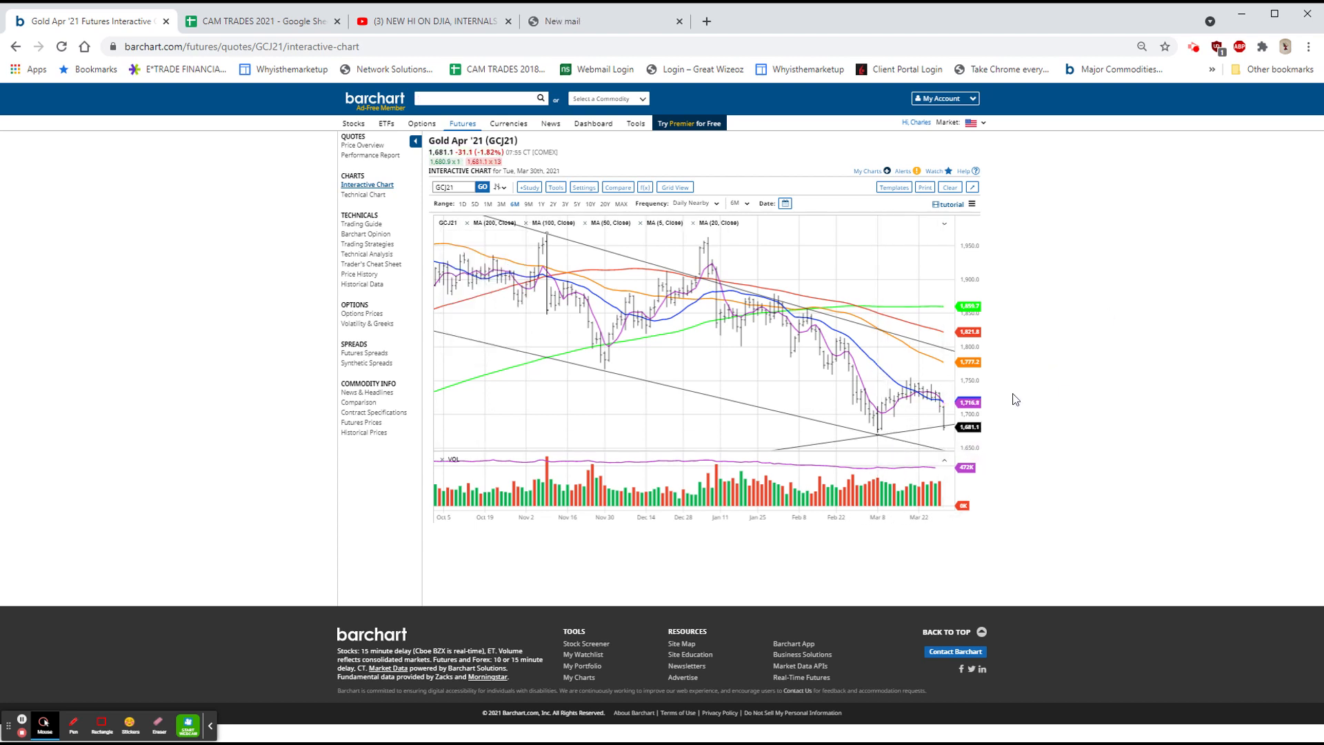
{"action": "mouse_move", "coordinate": [699, 296]}
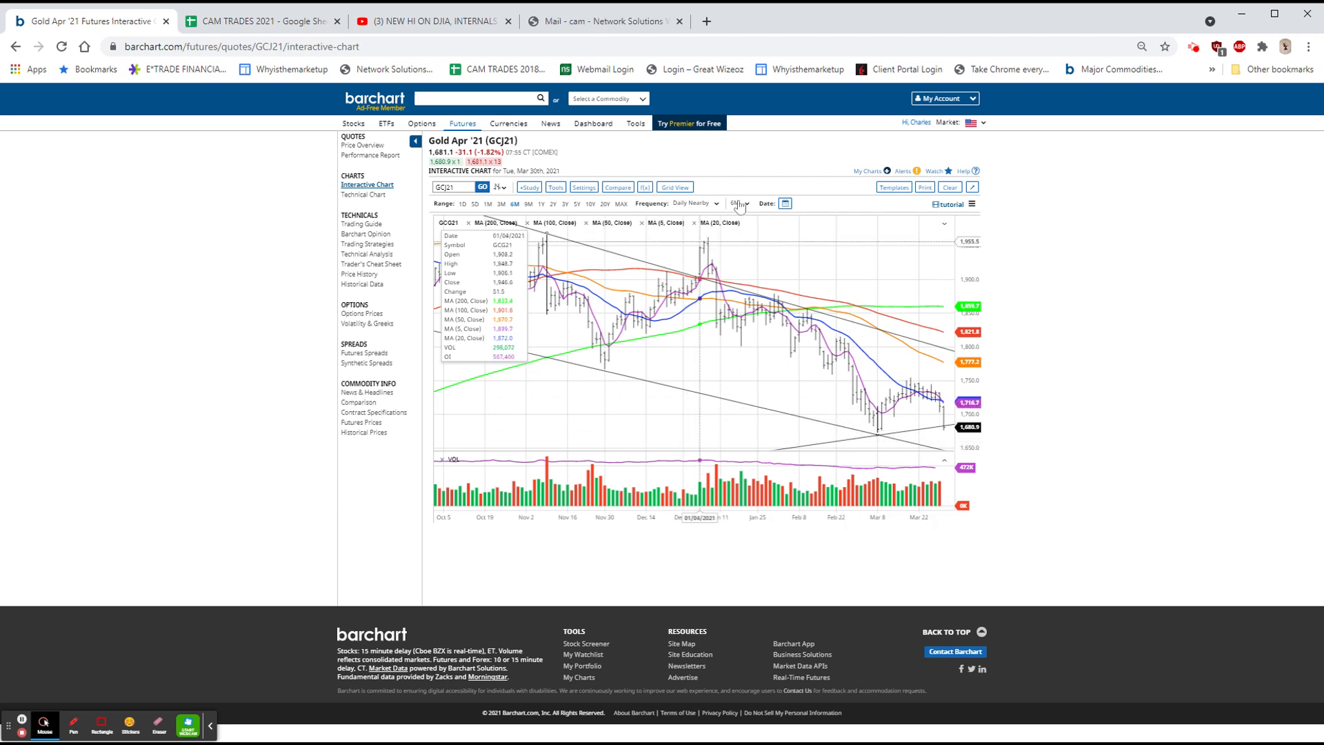
Step: Try 3Y and 6M ranges, then set frequency to Weekly Nearby for a 1Y view
{"action": "left_click", "coordinate": [740, 203]}
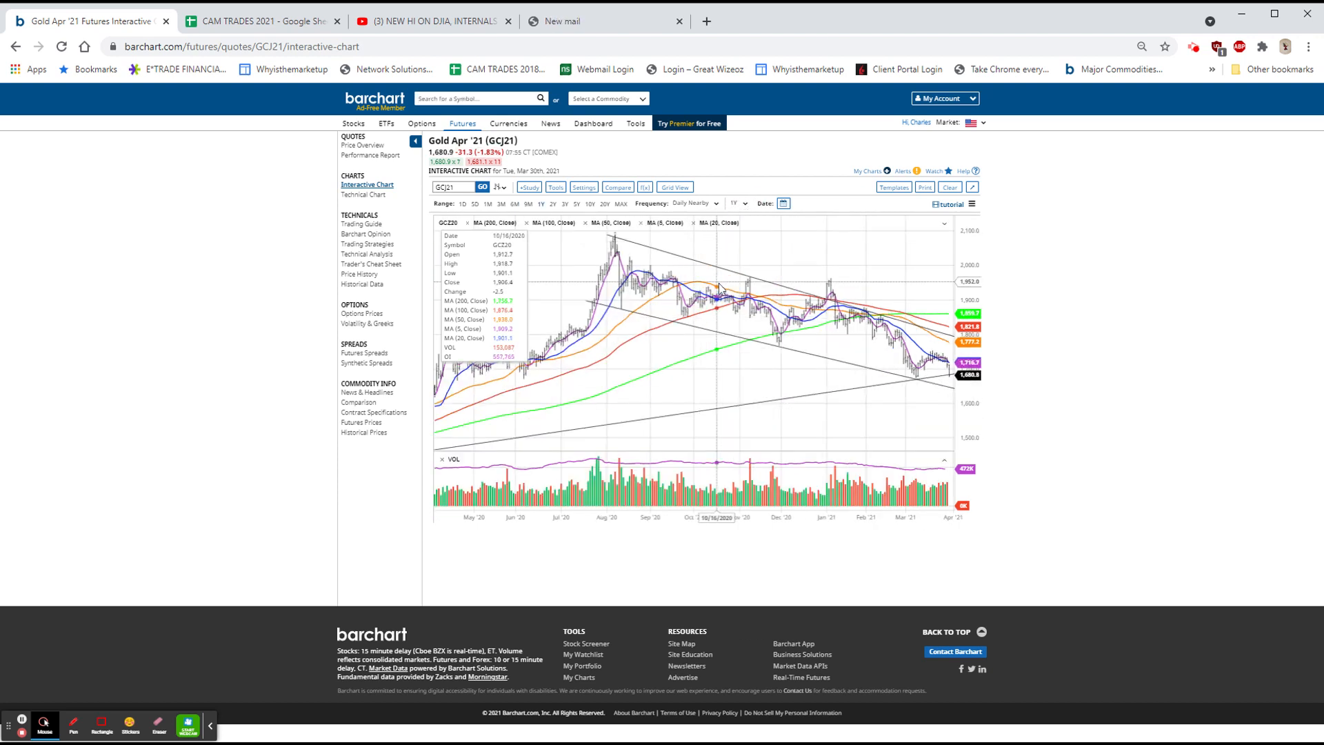
{"action": "left_click", "coordinate": [736, 202]}
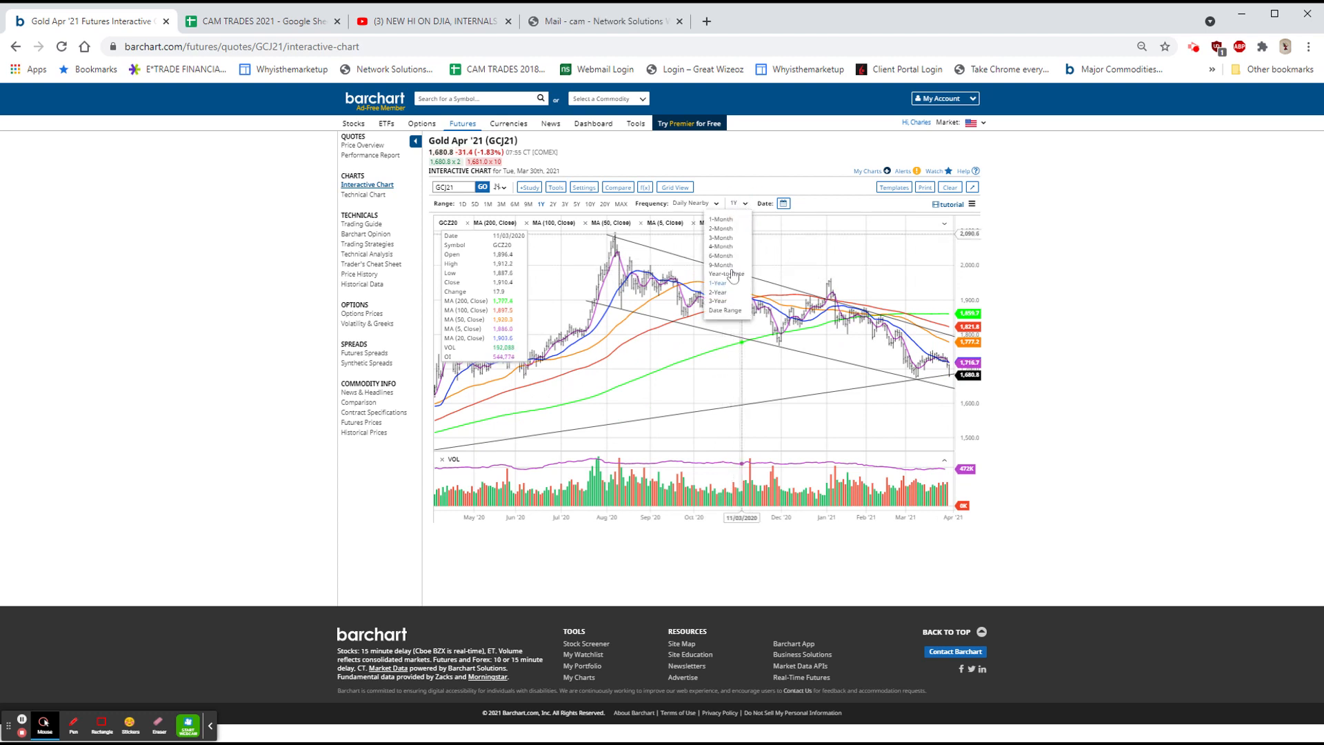
{"action": "left_click", "coordinate": [717, 300]}
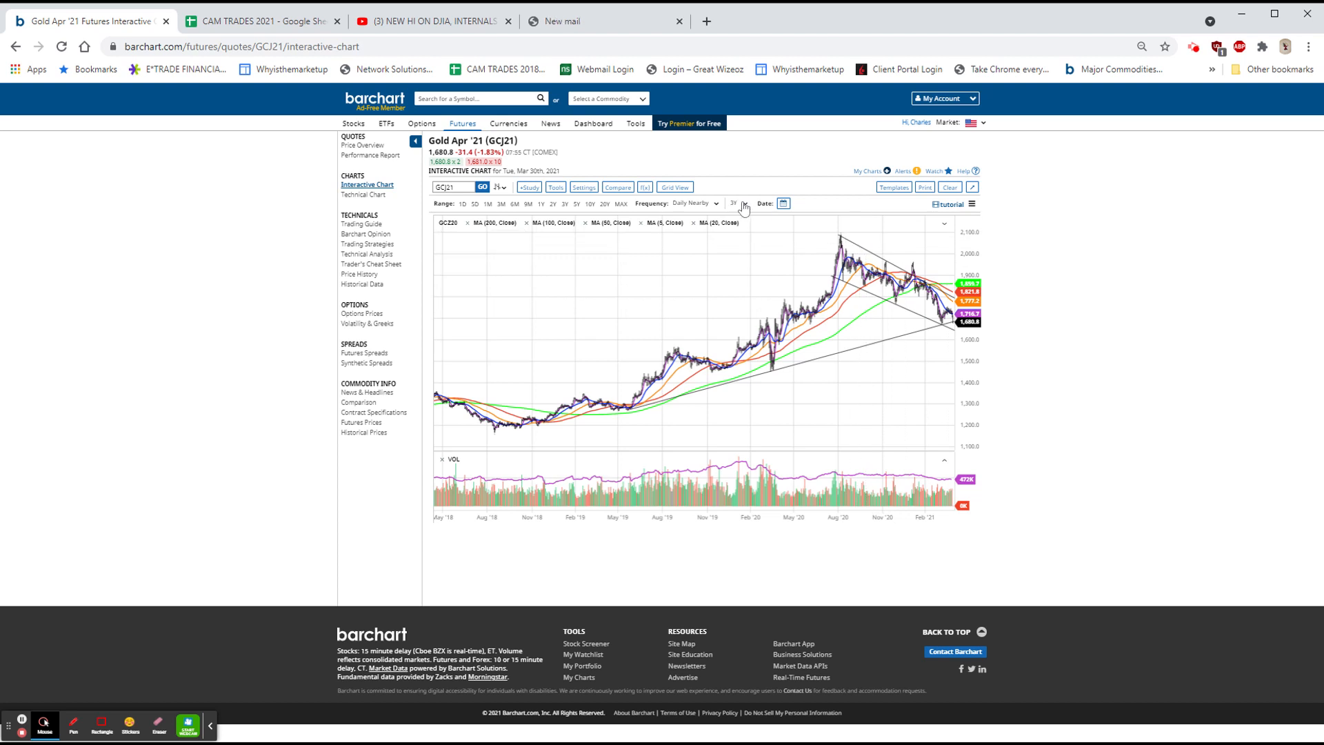
{"action": "left_click", "coordinate": [736, 203]}
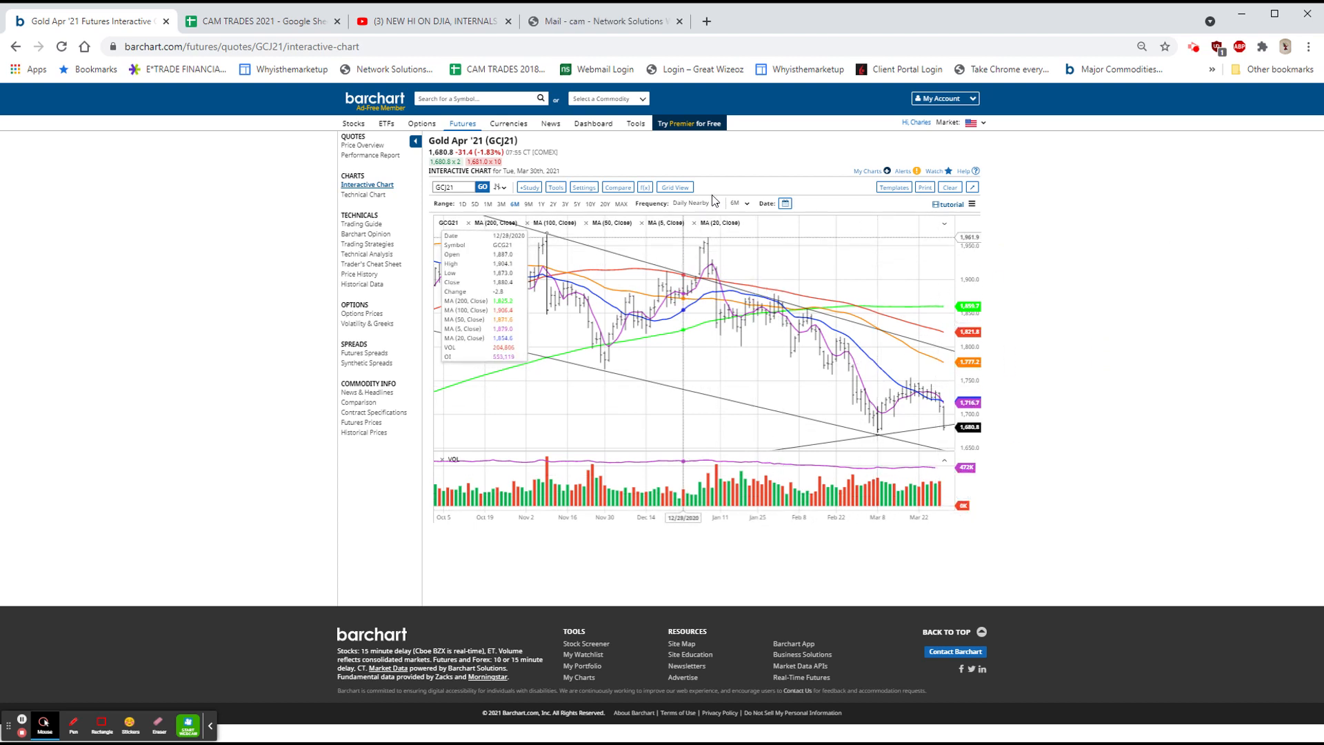
{"action": "left_click", "coordinate": [690, 203]}
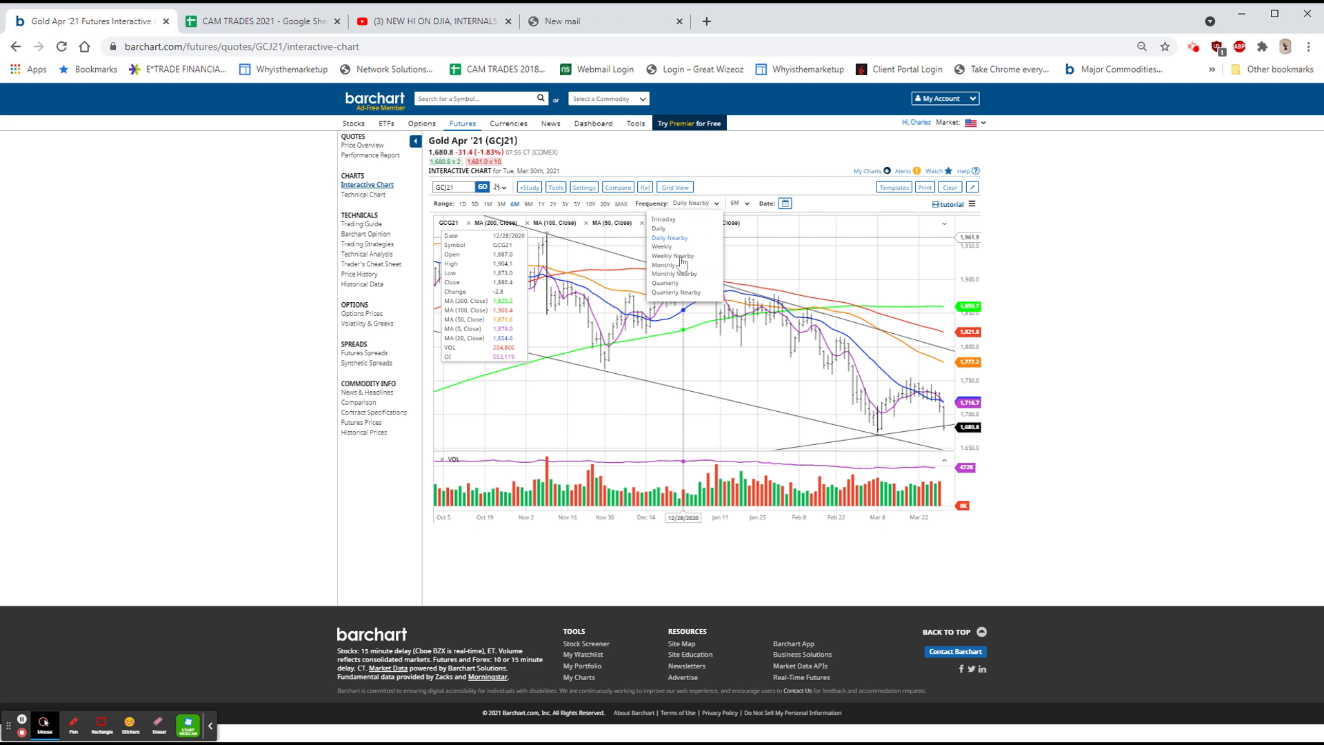
{"action": "left_click", "coordinate": [672, 256]}
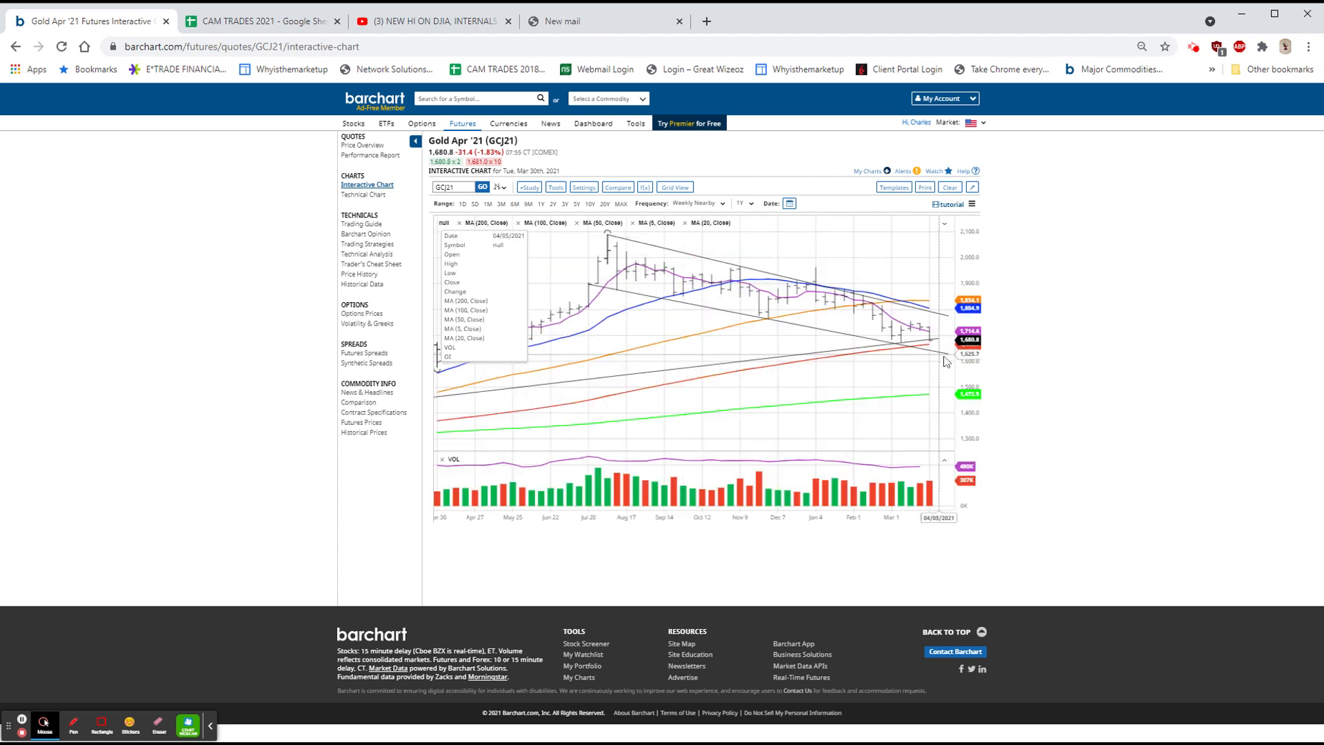
{"action": "mouse_move", "coordinate": [1023, 339]}
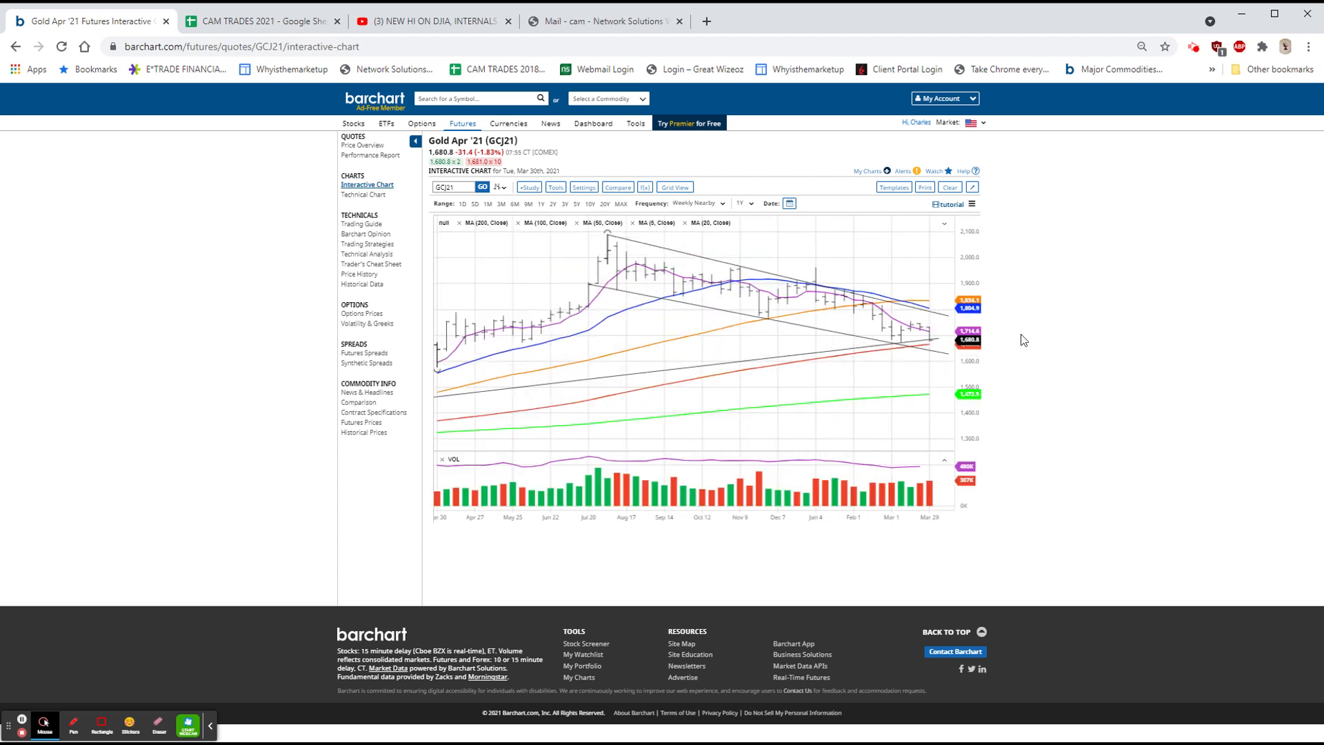
{"action": "mouse_move", "coordinate": [933, 350]}
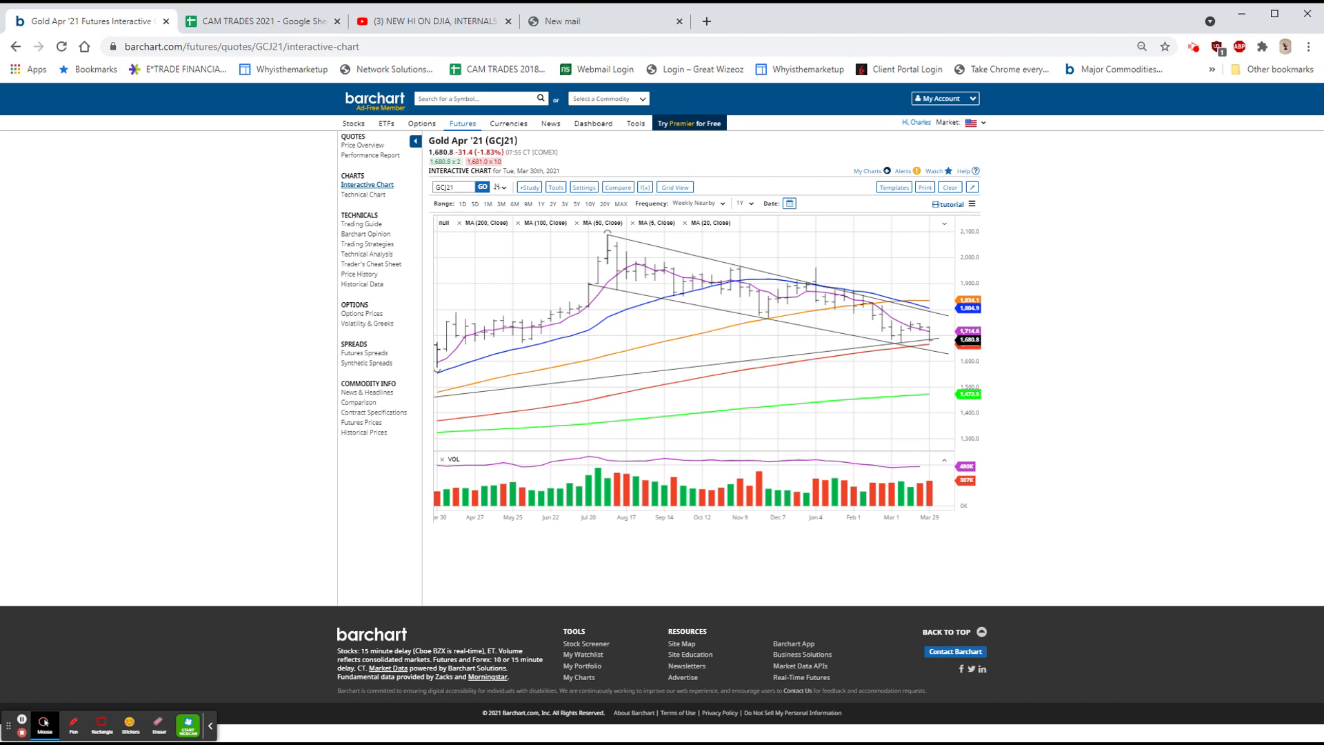
{"action": "mouse_move", "coordinate": [744, 459]}
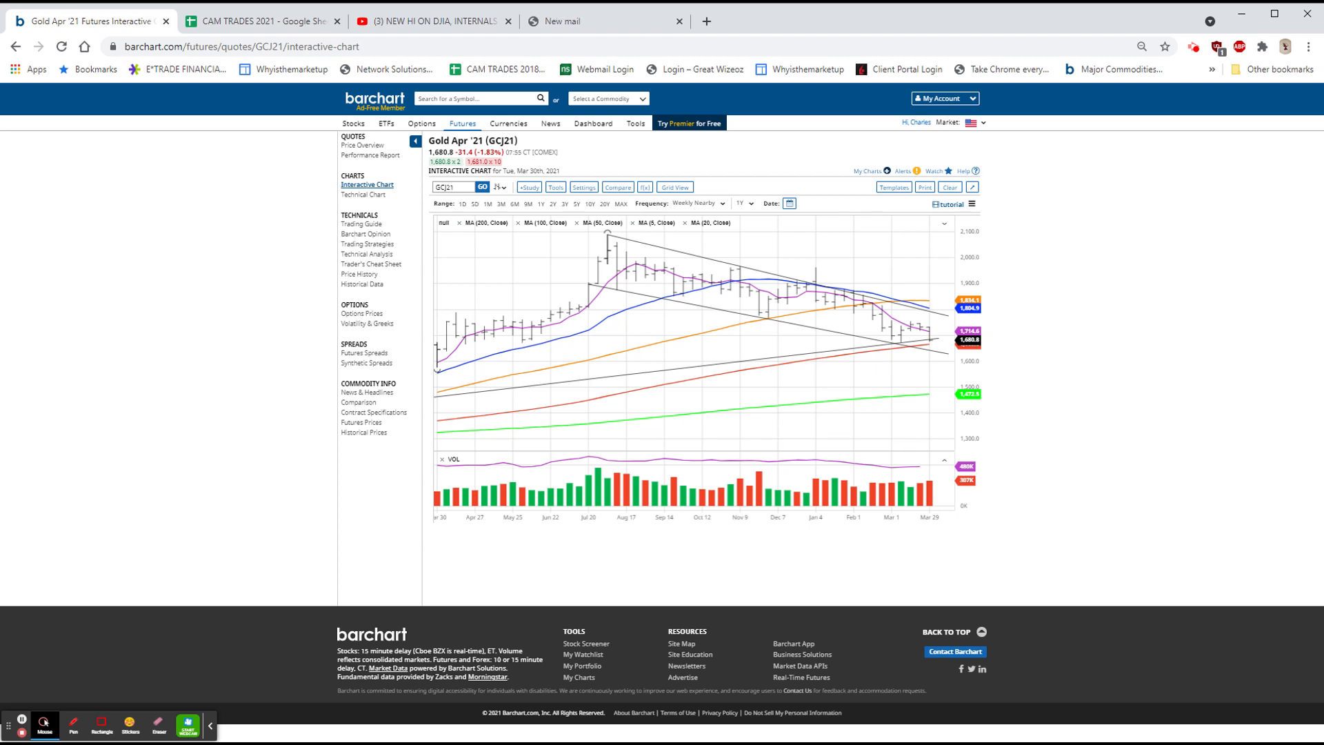
{"action": "left_click", "coordinate": [591, 21]}
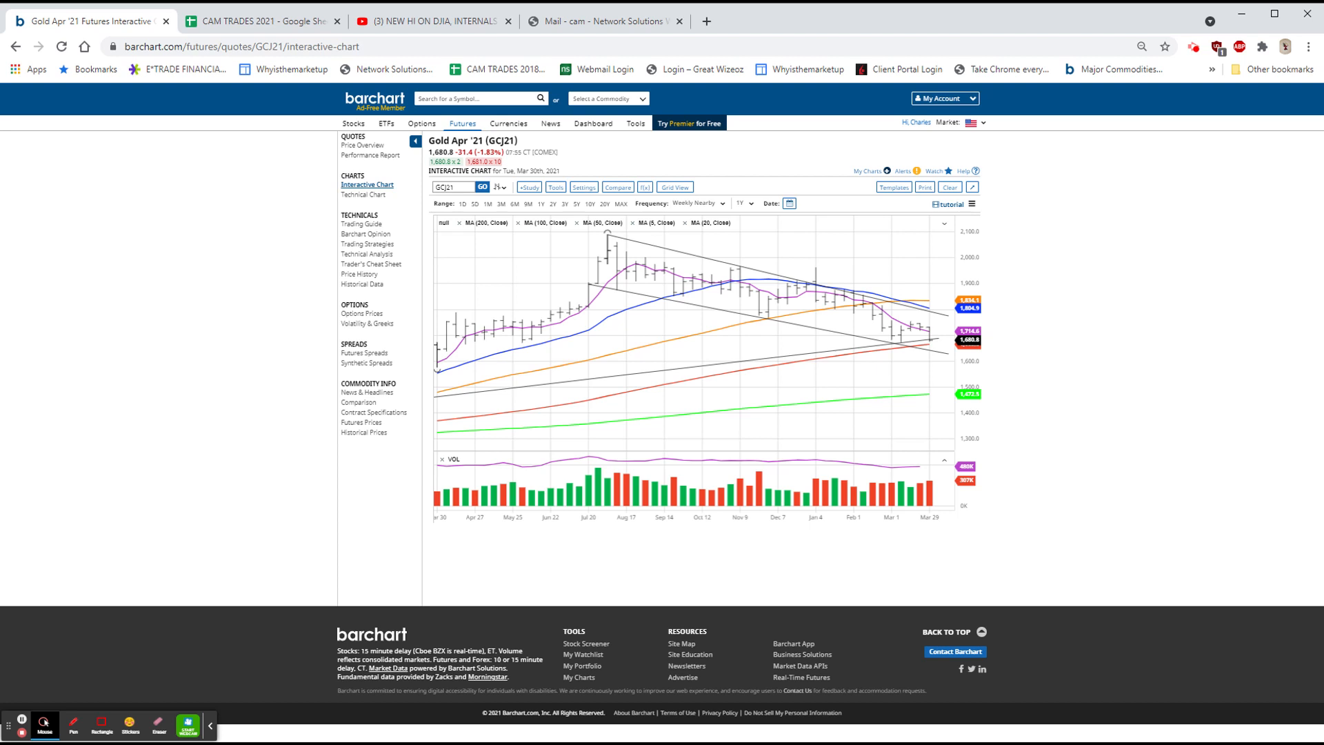
{"action": "left_click", "coordinate": [604, 21]}
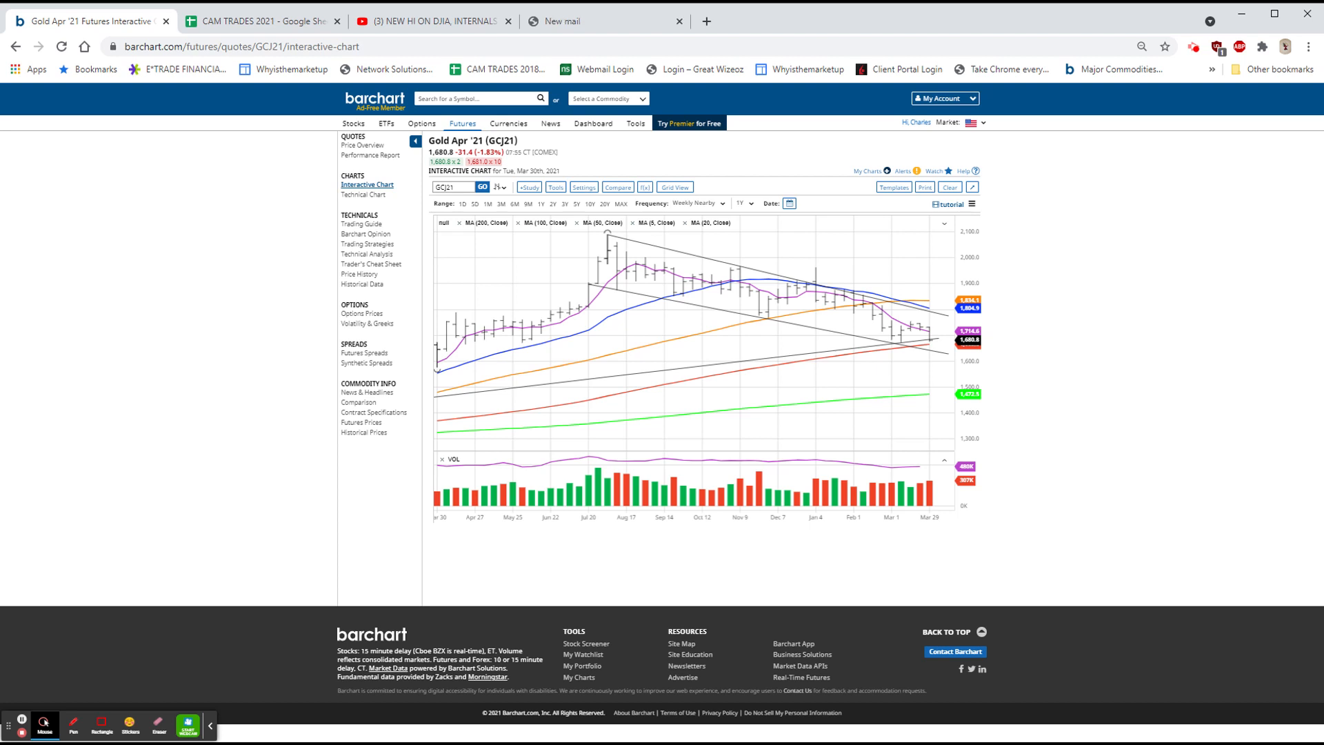